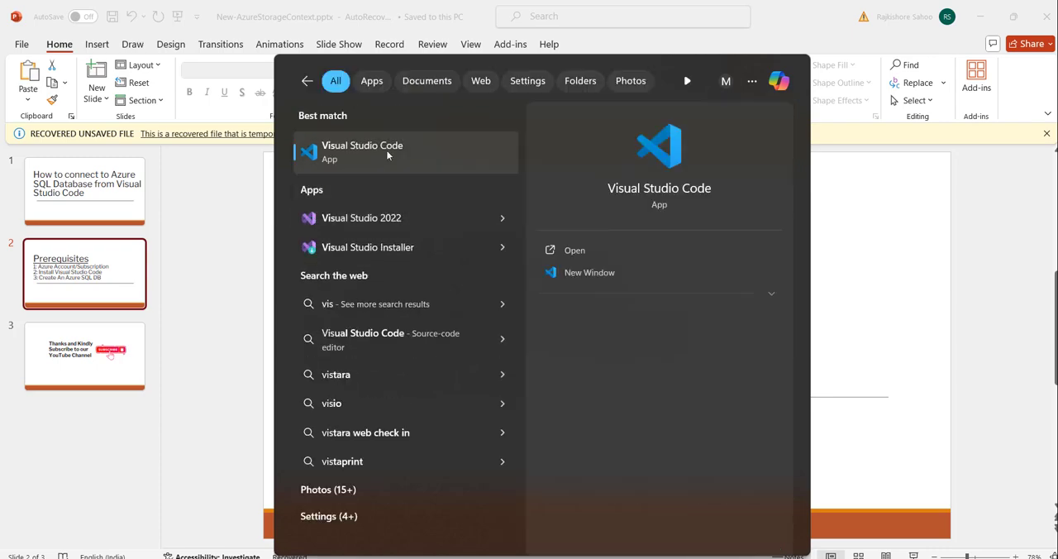
- Launch Visual Studio Code from the Start menu search results
click(362, 152)
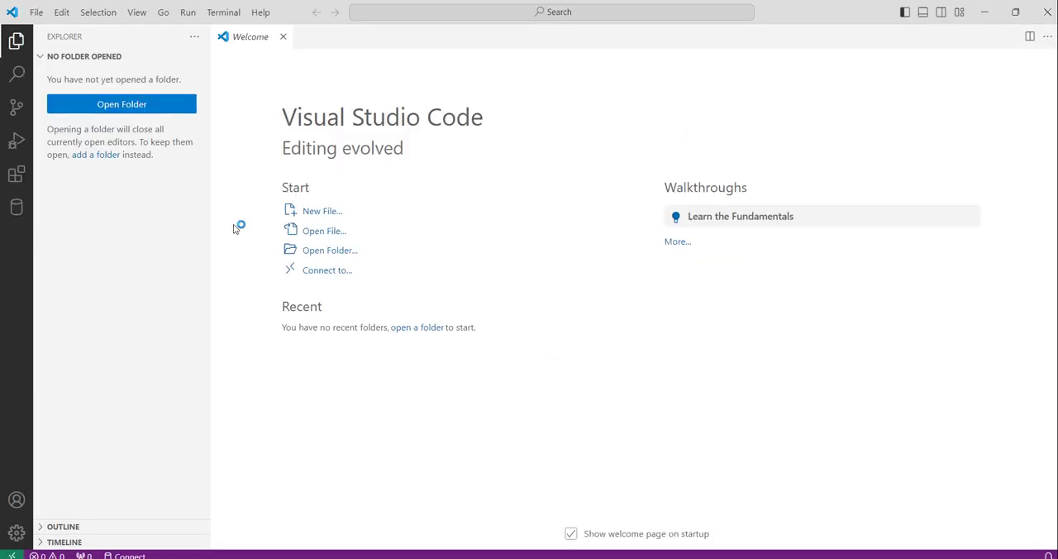
mouse_move(17, 173)
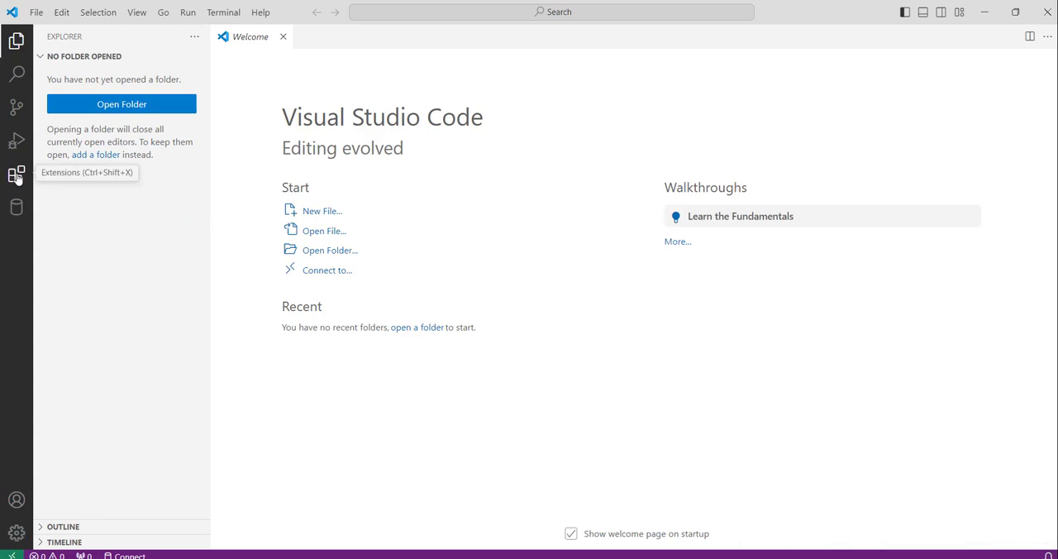
- Search the Extensions marketplace for 'ms' and install the SQL Server (mssql) extension from Microsoft
click(17, 175)
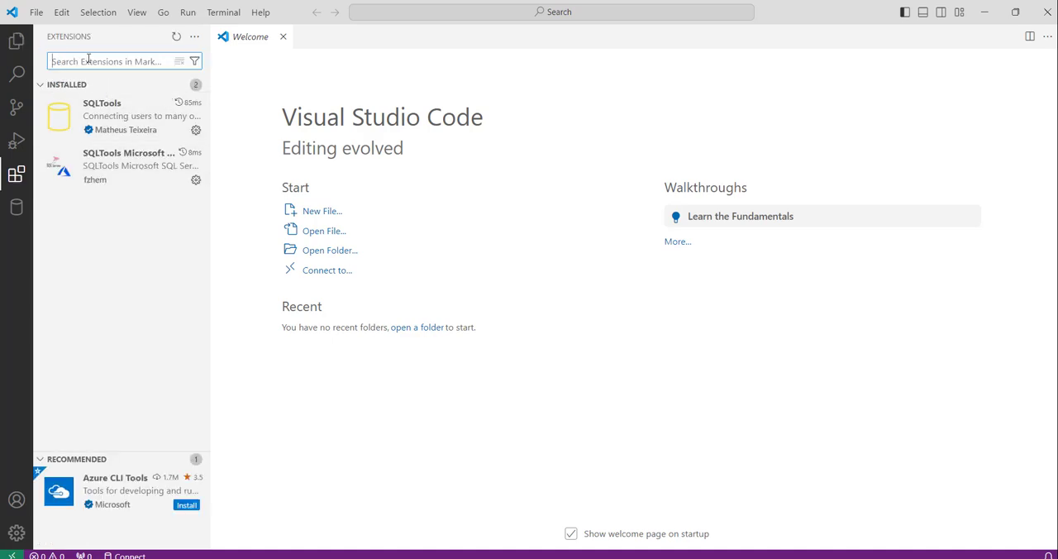
text(mssql)
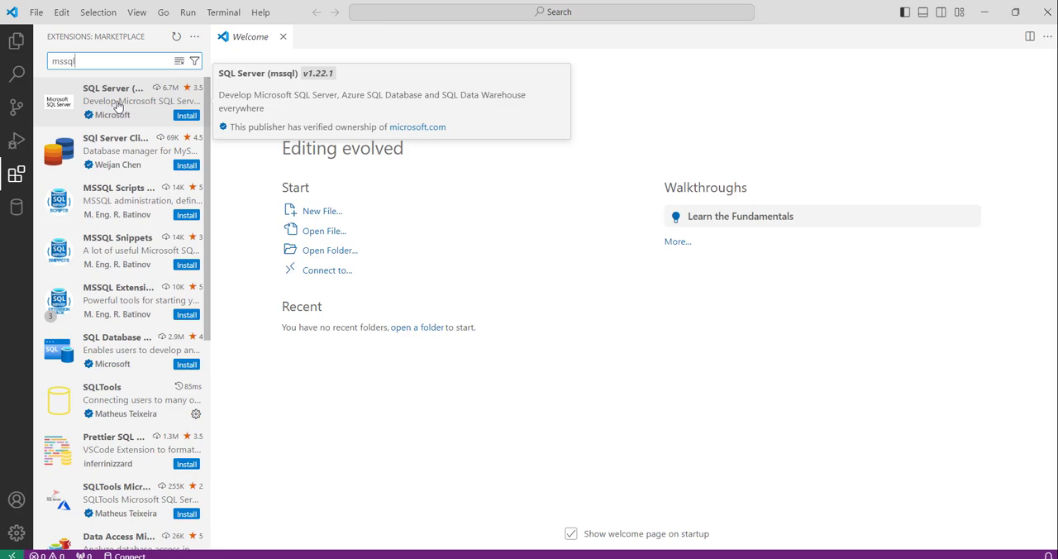
click(112, 99)
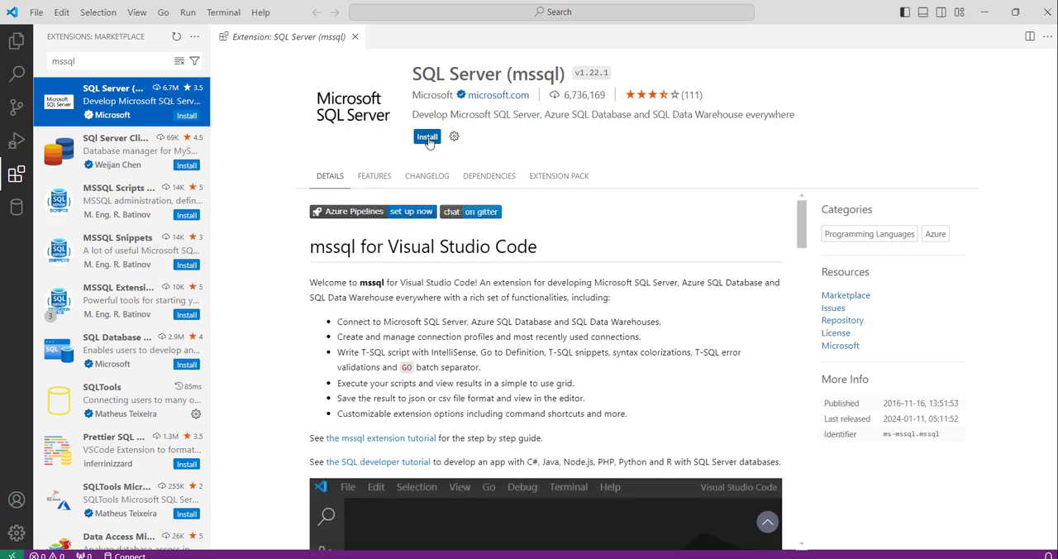
click(426, 135)
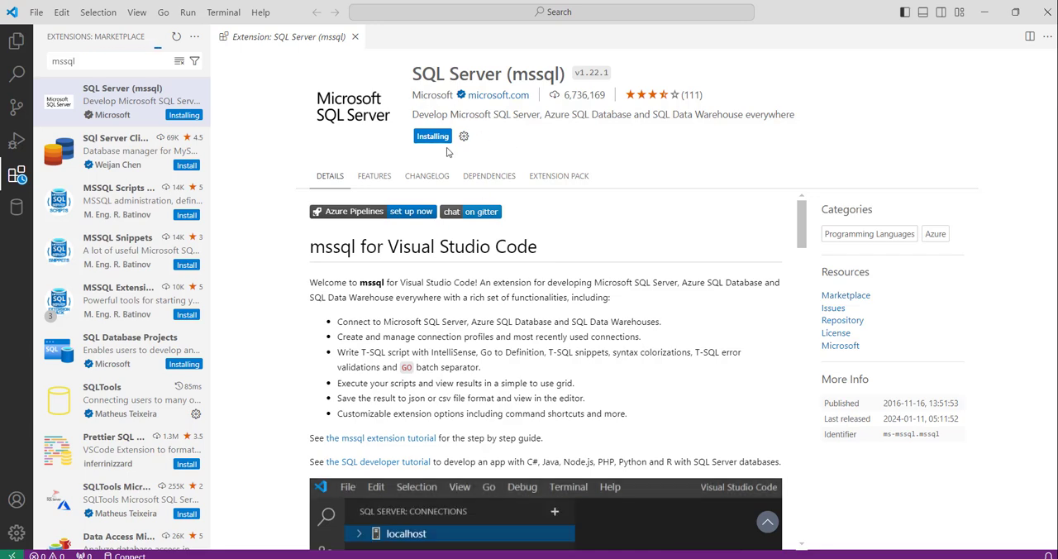
click(359, 532)
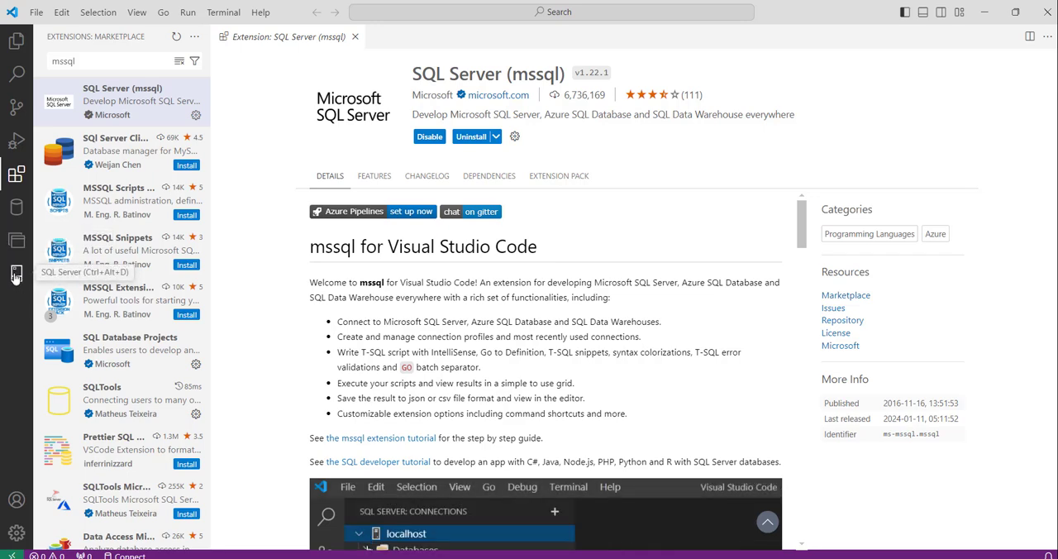
- Start a new connection from the SQL Server panel, reaching the server name prompt
click(17, 274)
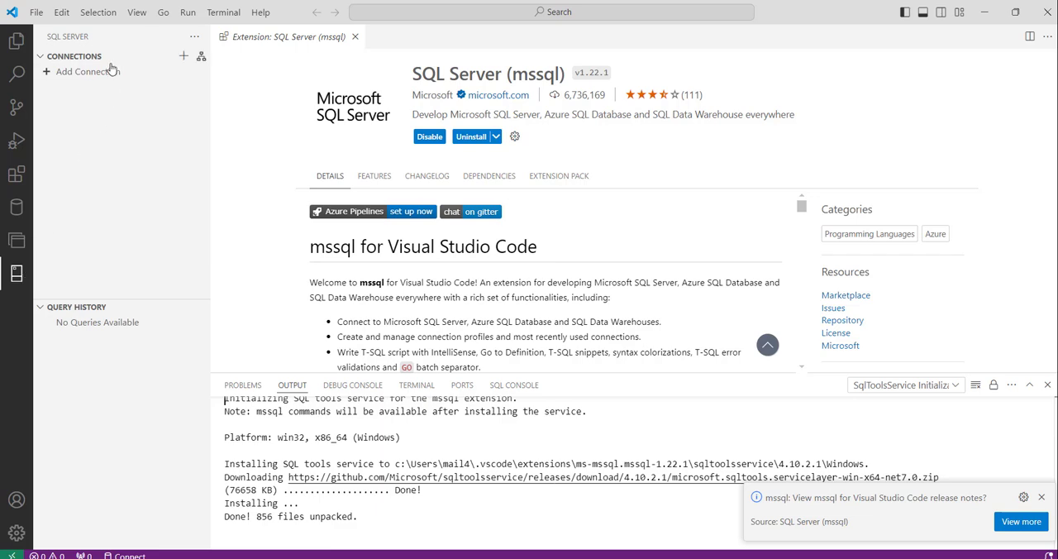
mouse_move(86, 71)
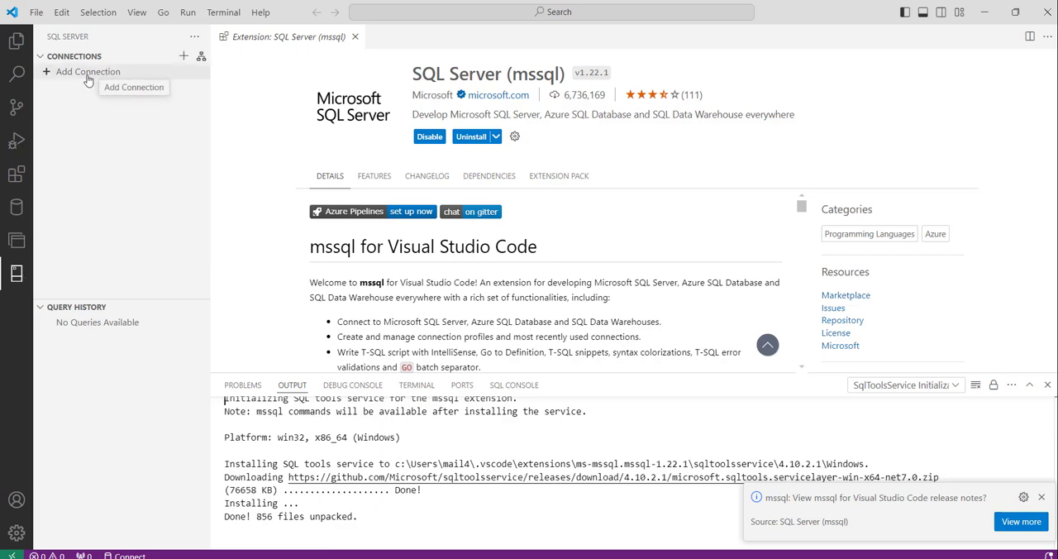
click(90, 71)
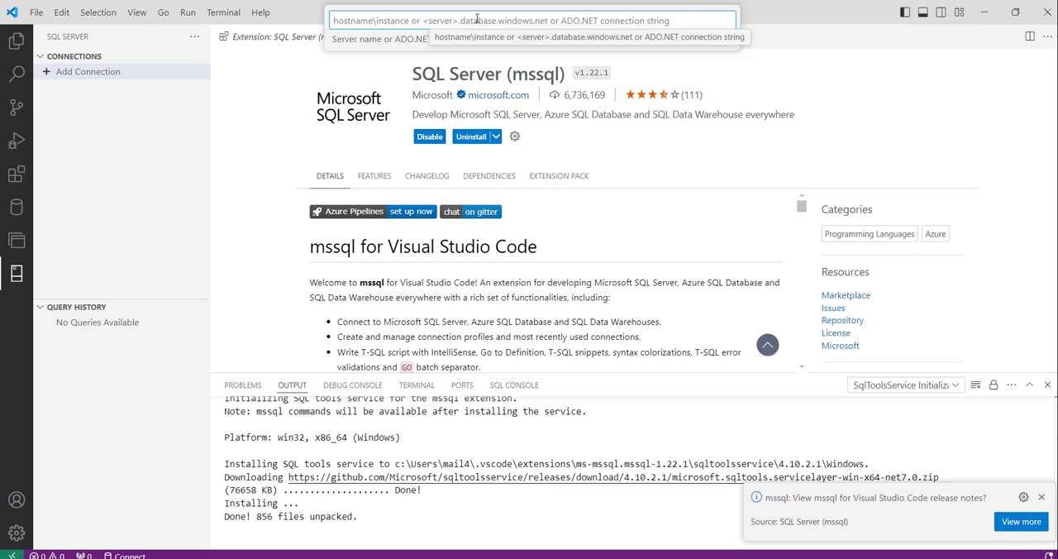
click(1041, 496)
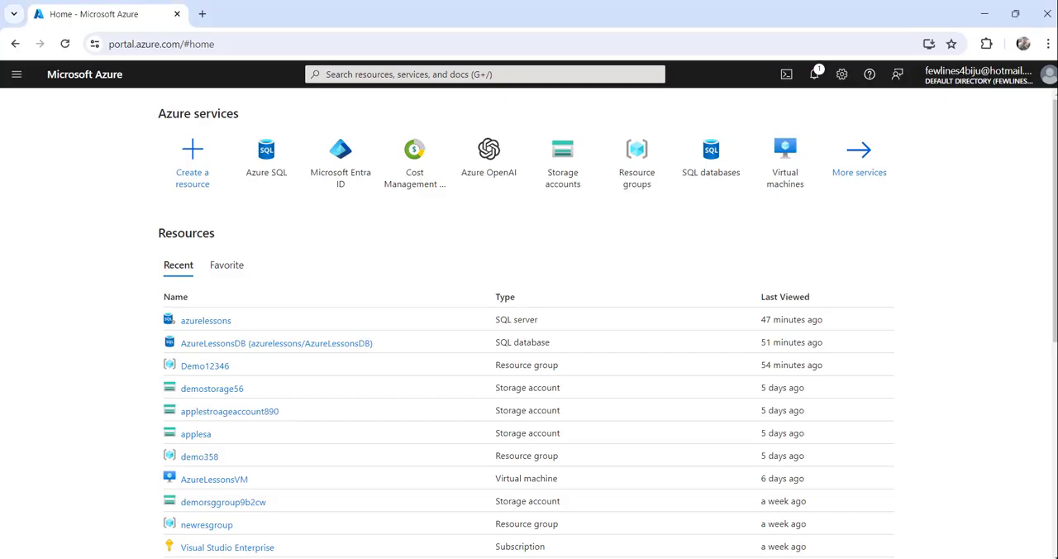
- In Azure Portal, search 'sql' and open the AzureLessonsDB database from SQL databases
click(484, 73)
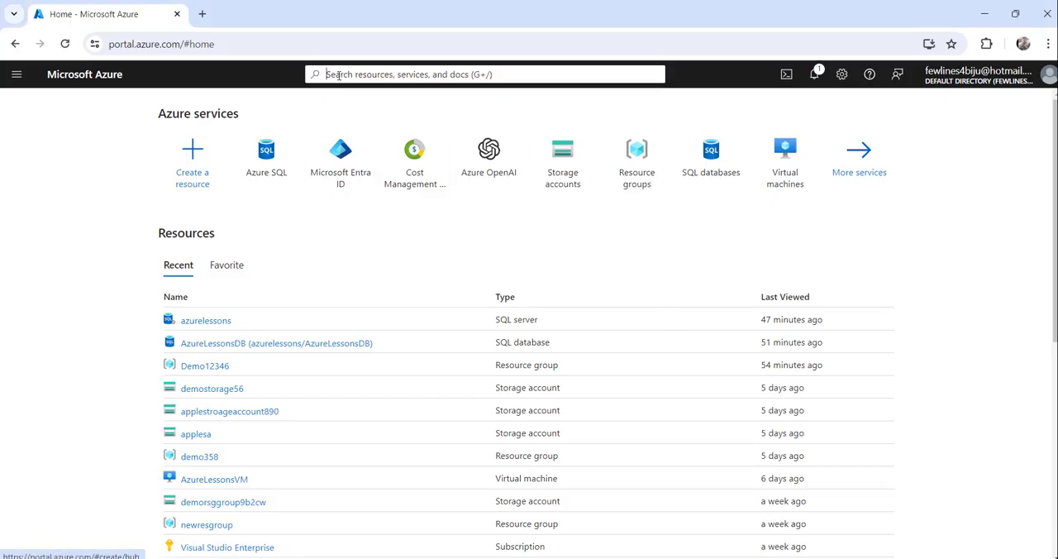
click(484, 75)
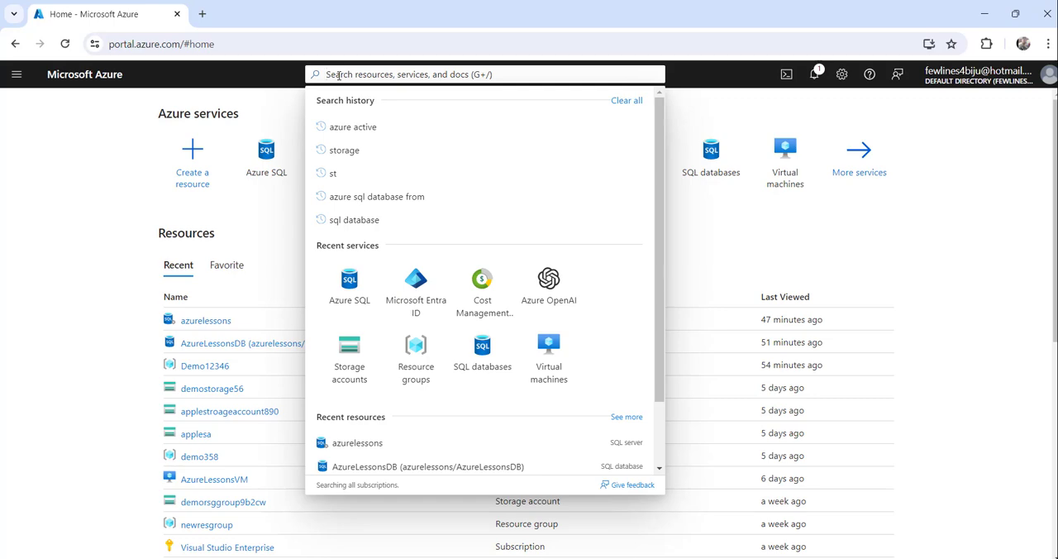
text(sql)
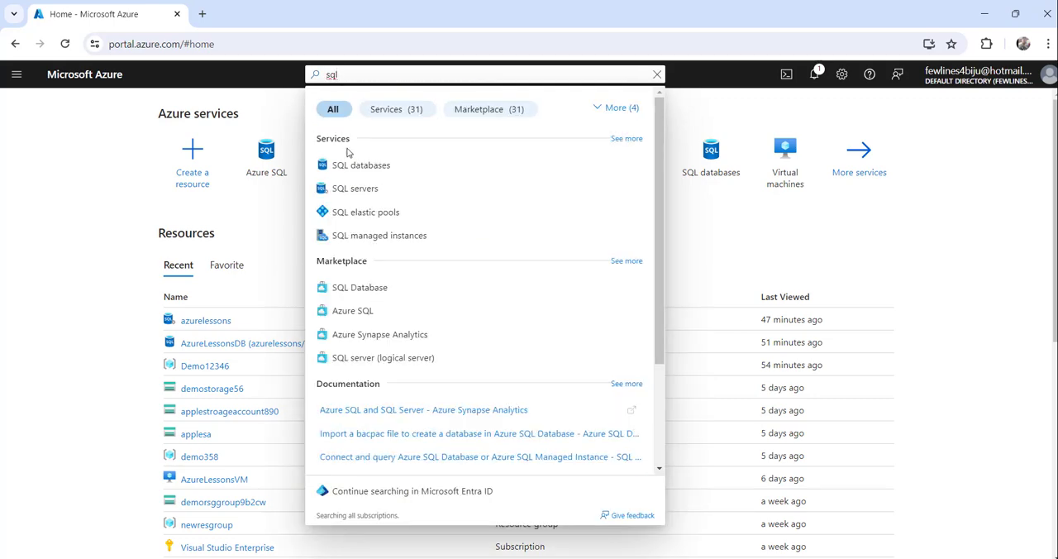
click(361, 165)
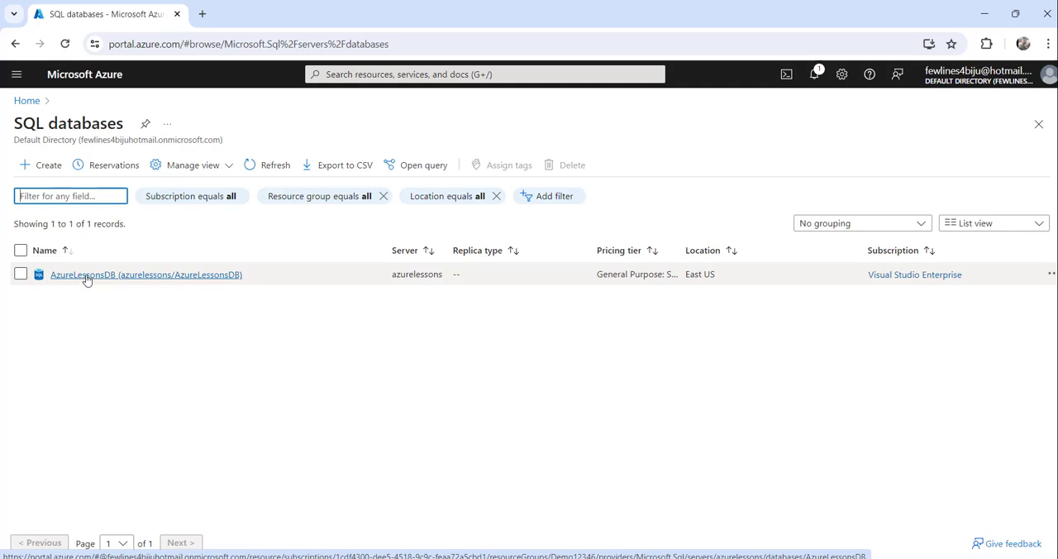
click(146, 274)
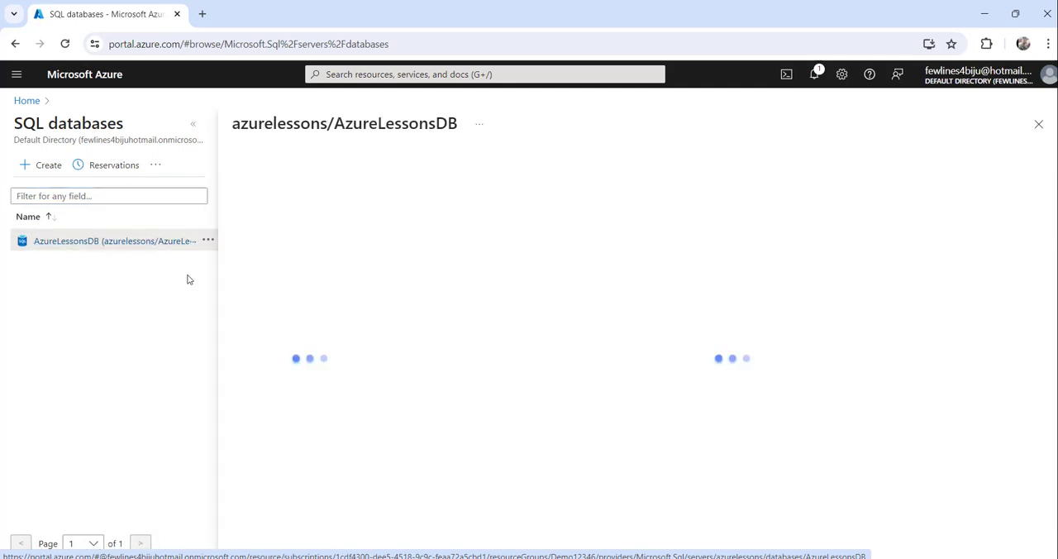
- Copy the server name azurelessons.database.windows.net from the database overview
click(114, 241)
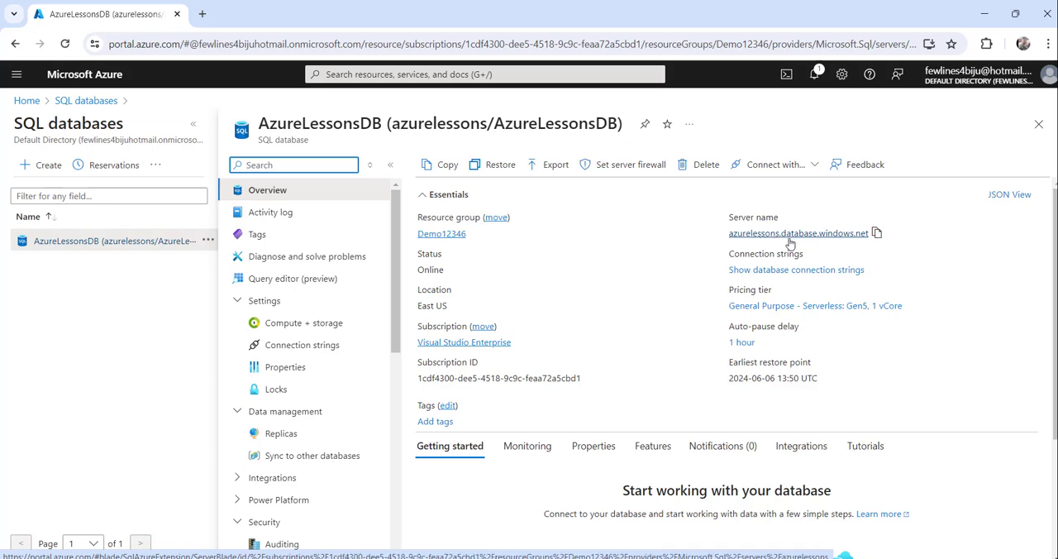
mouse_move(846, 245)
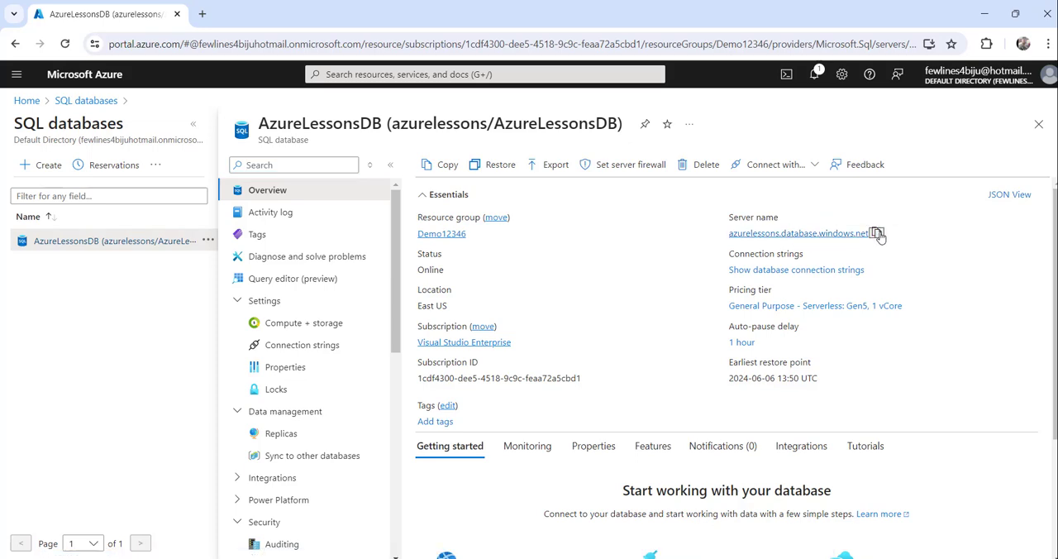
click(876, 233)
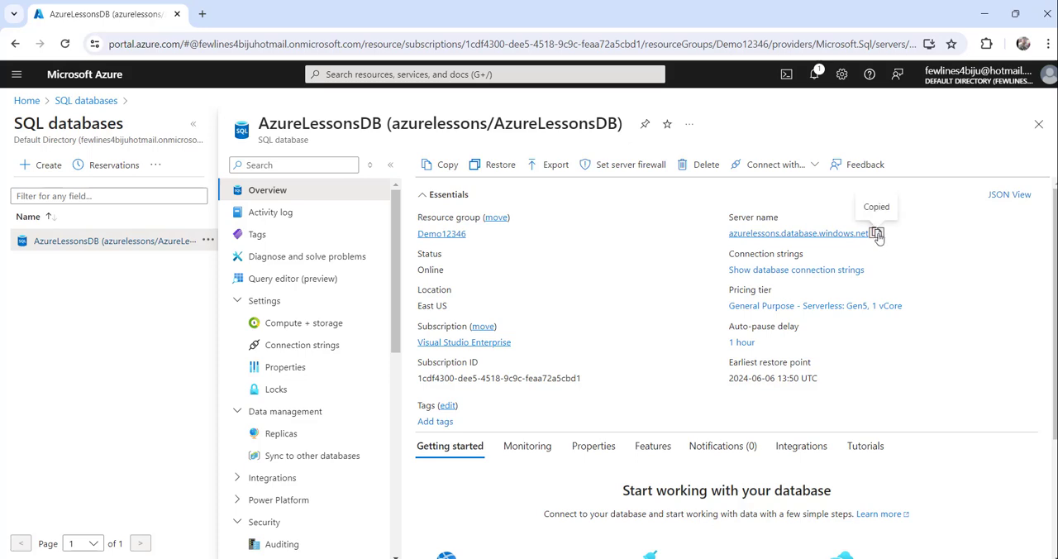
mouse_move(876, 235)
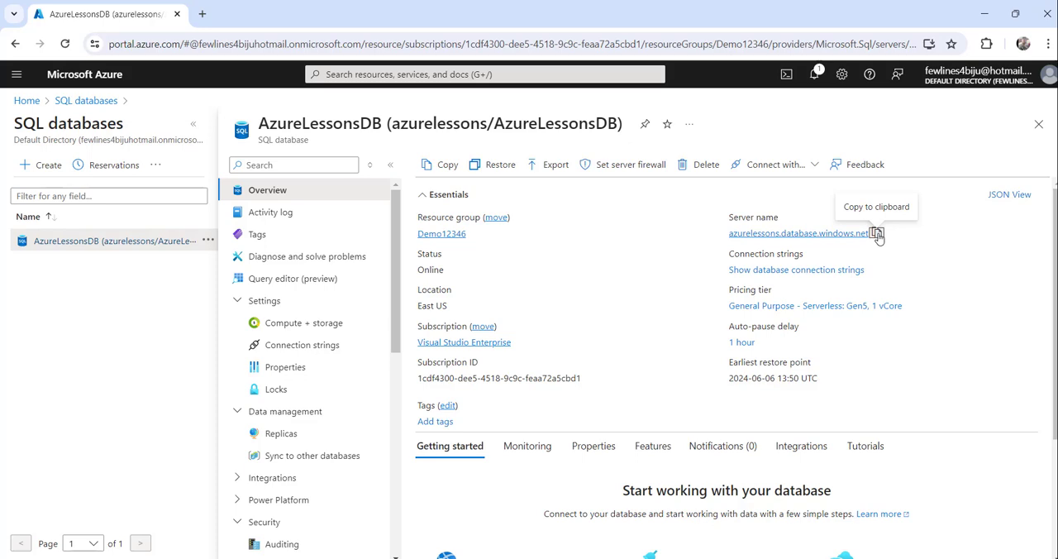
mouse_move(876, 233)
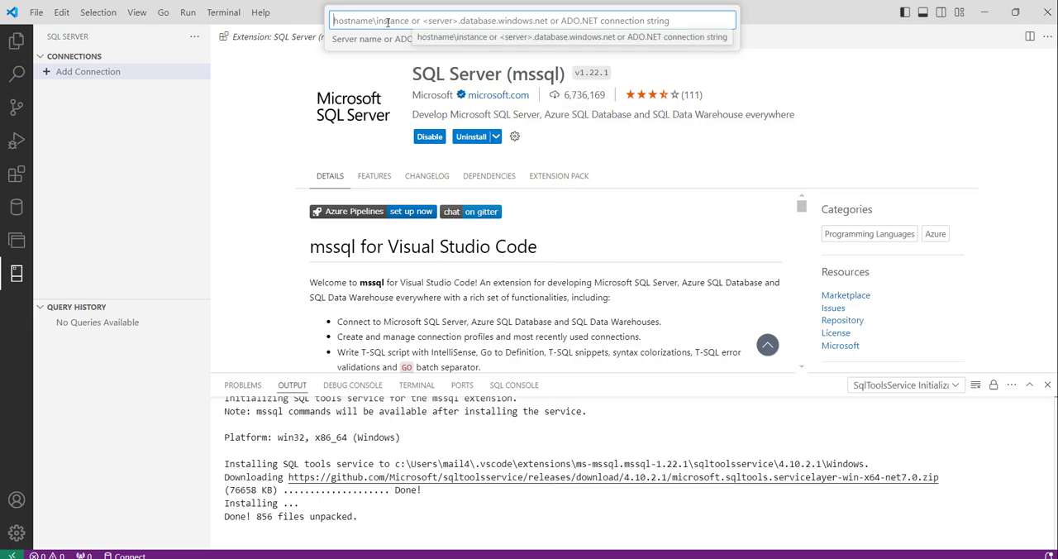
- Enter server azurelessons.database.windows.net and database AzureLessonsDB for the new connection
text(azurelessons.database.windows.net)
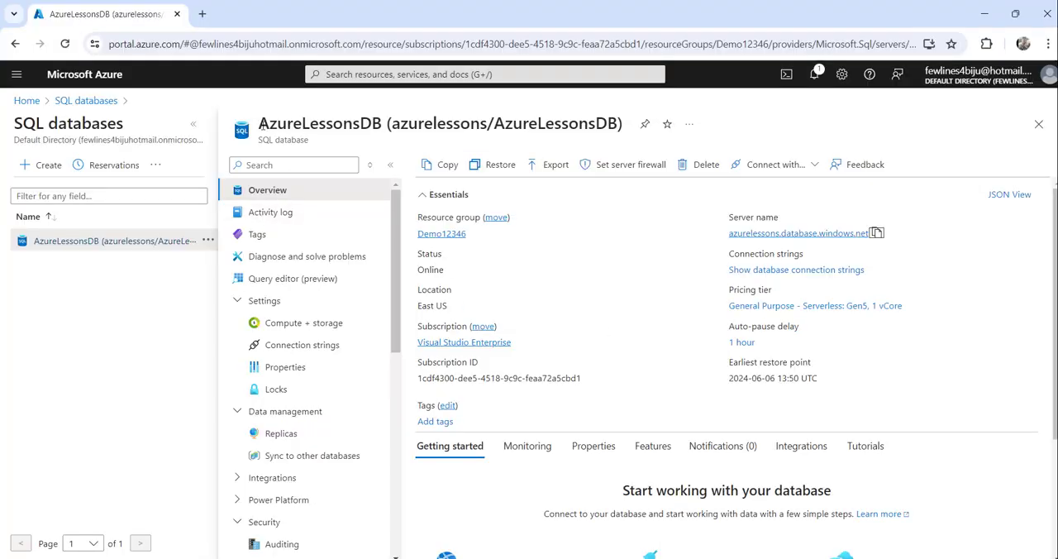
double_click(319, 122)
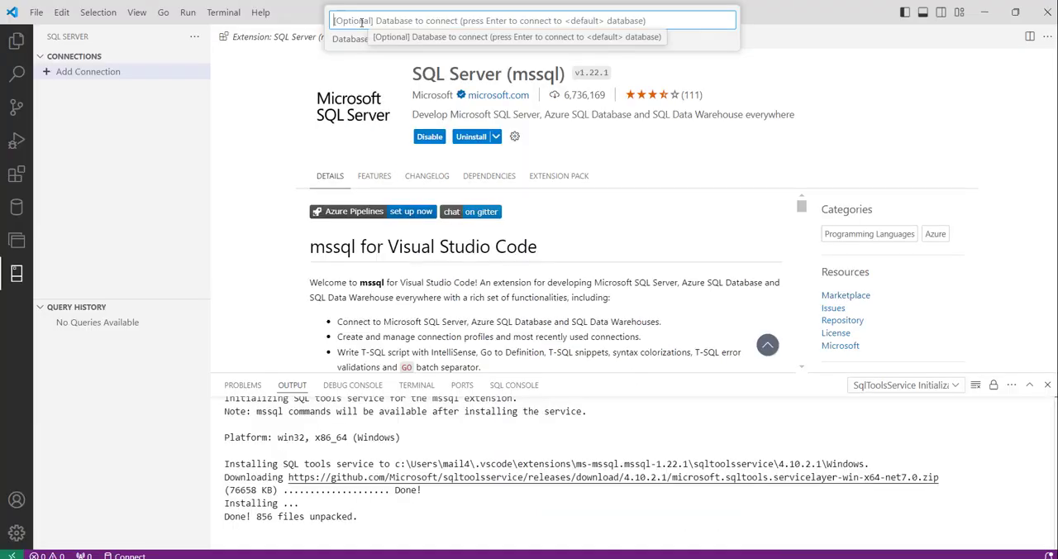
text(AzureLessonsDB)
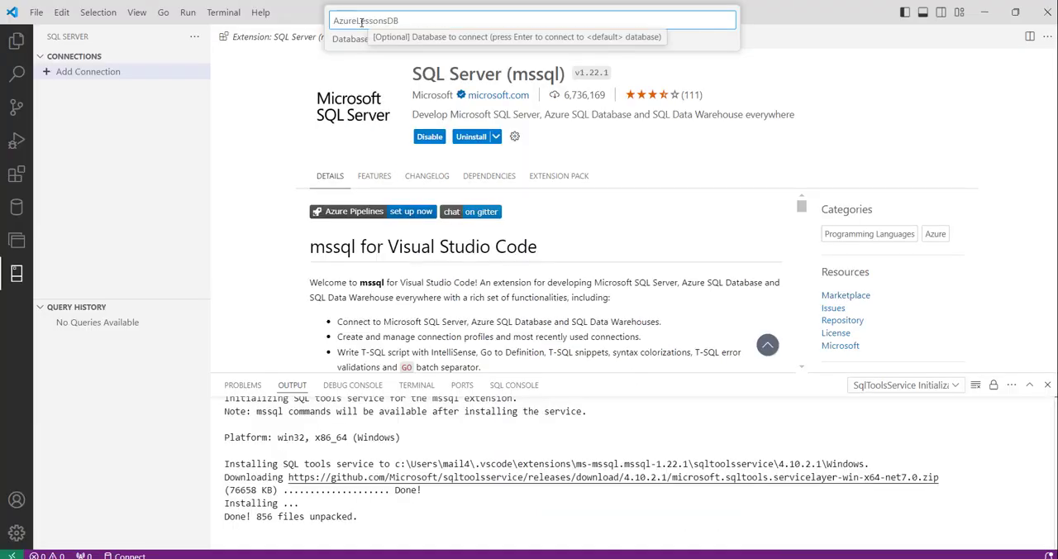
key(Enter)
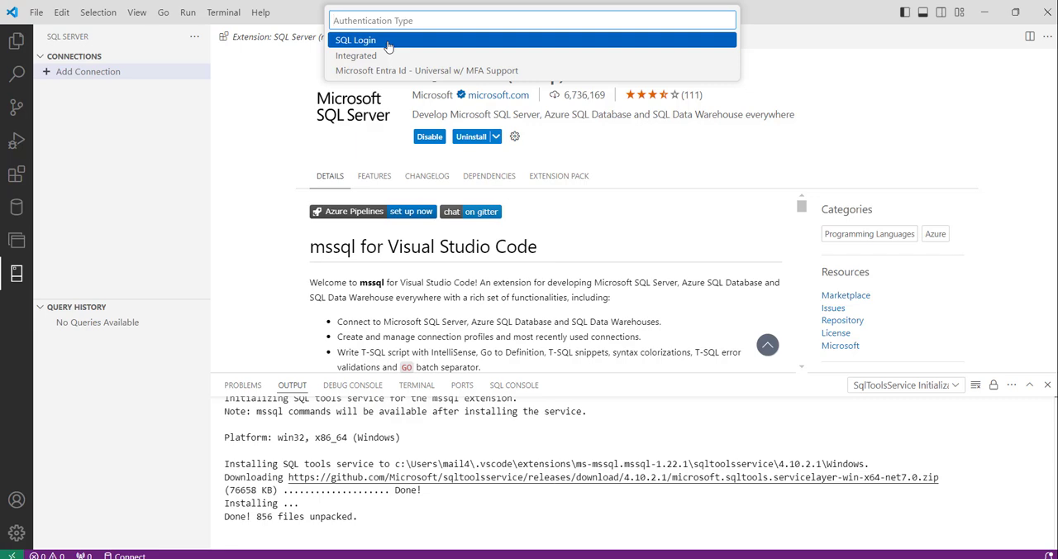
mouse_move(385, 43)
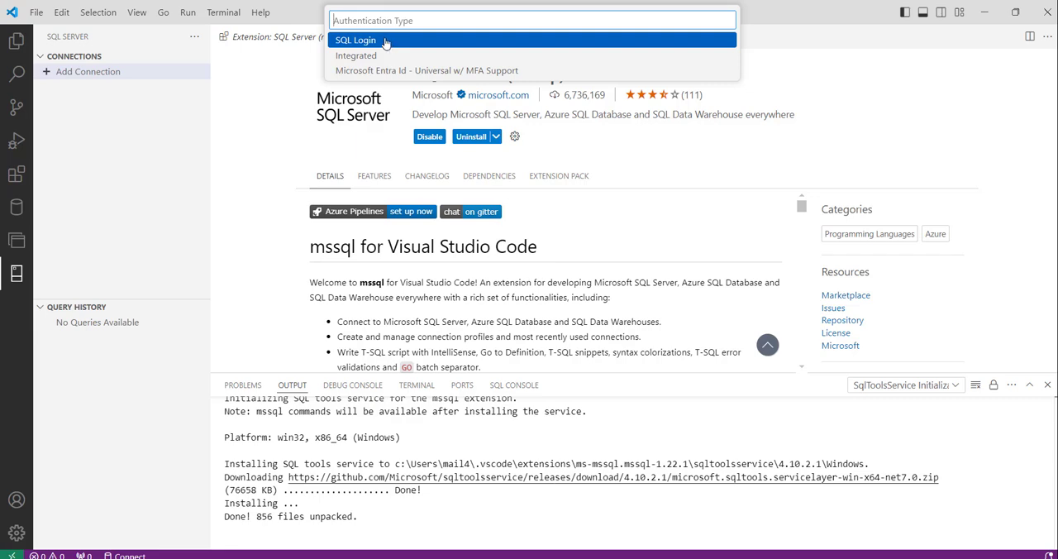
- Choose SQL Login authentication with user name 'raj' and its password
click(356, 40)
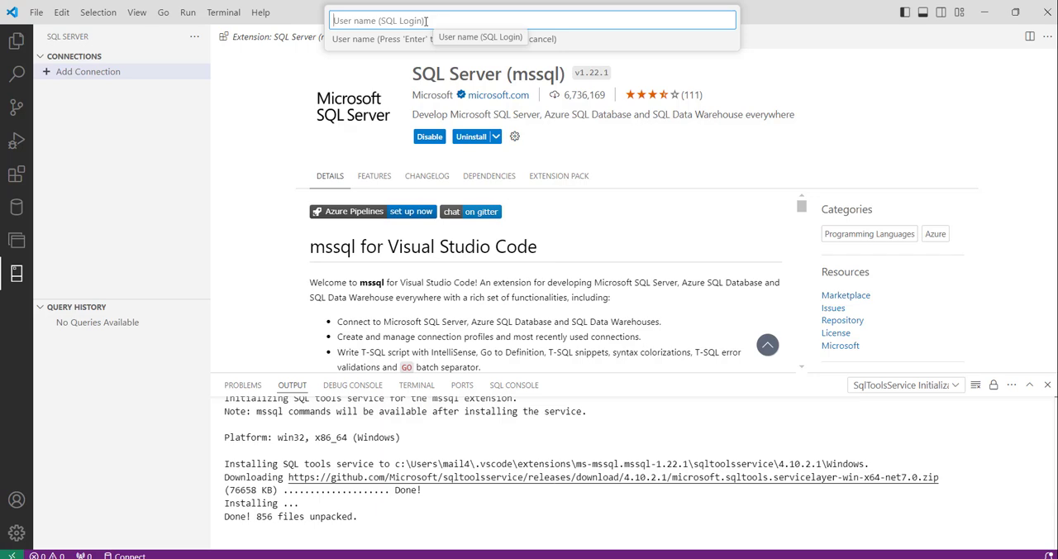
text(raj)
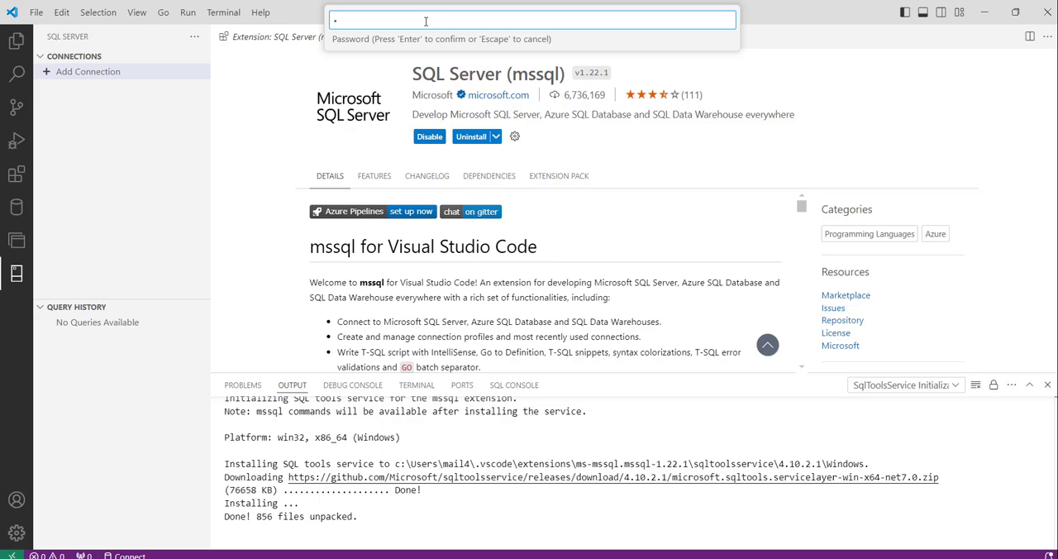
text(password)
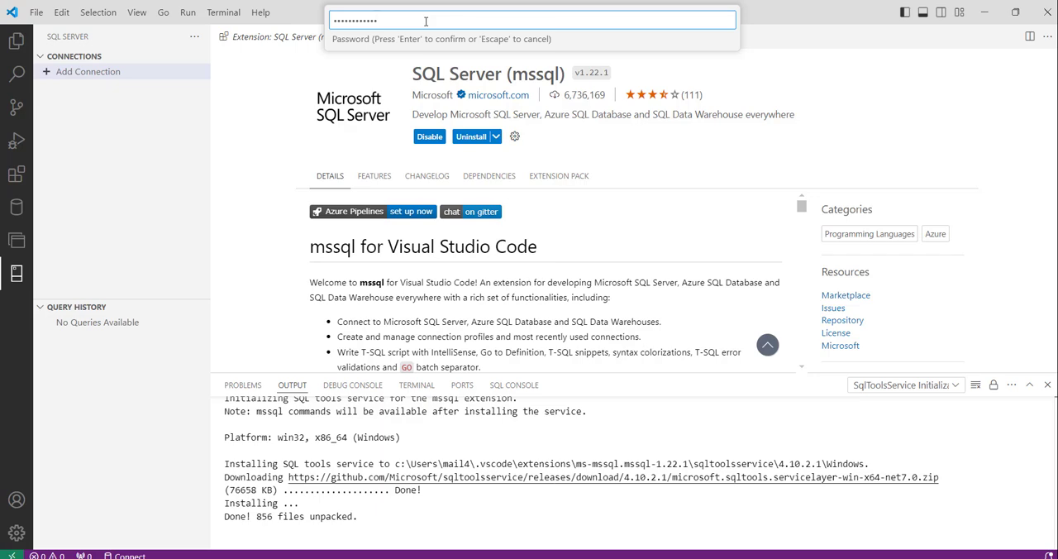
key(Enter)
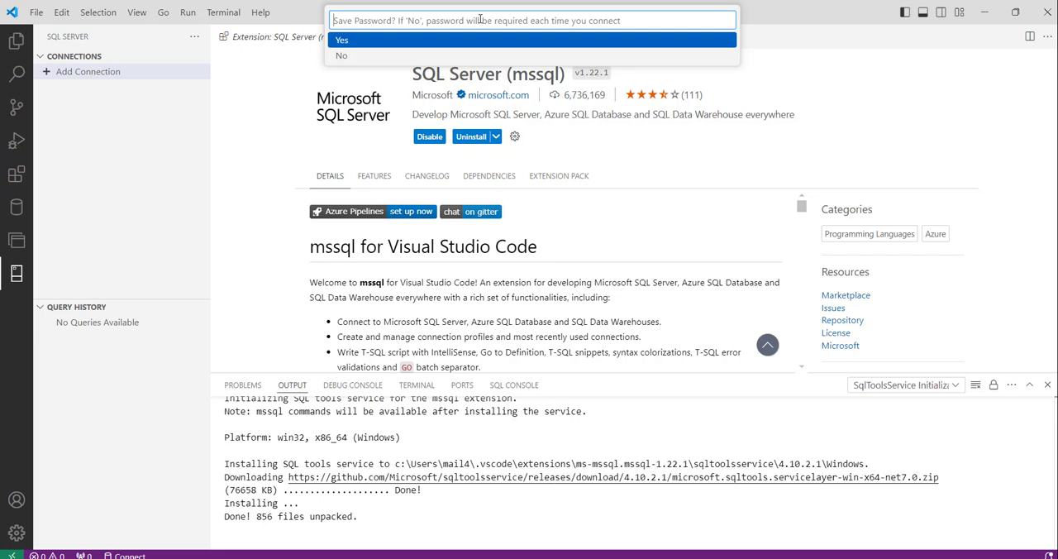
mouse_move(443, 39)
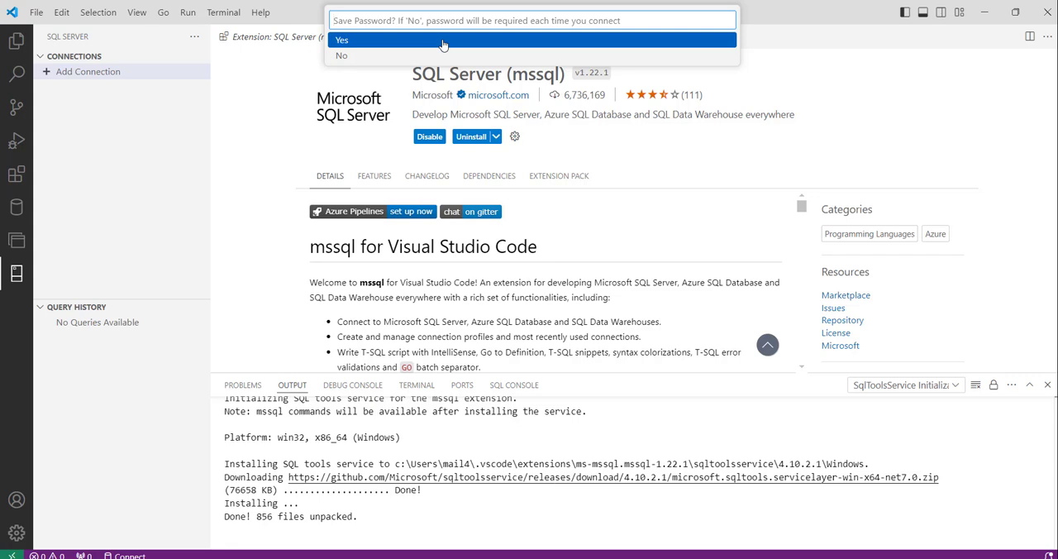
mouse_move(372, 56)
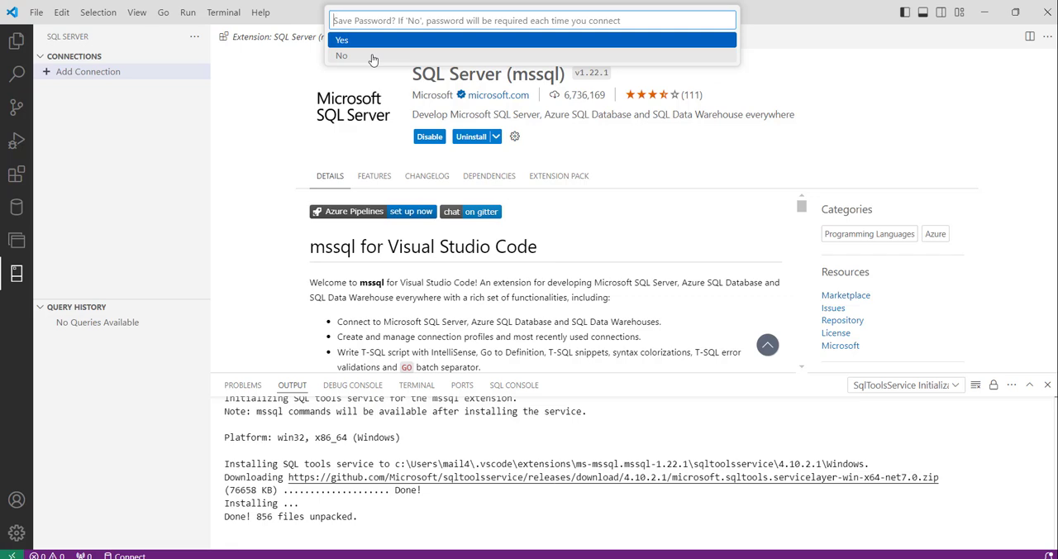
- Save the password and name the connection profile myazuresqlcon to connect
click(340, 40)
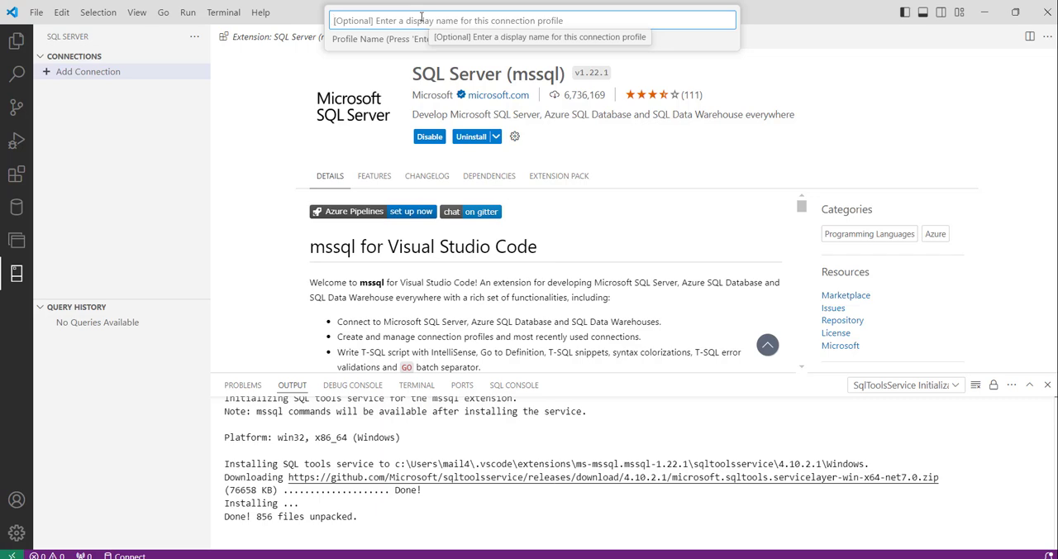
text(my)
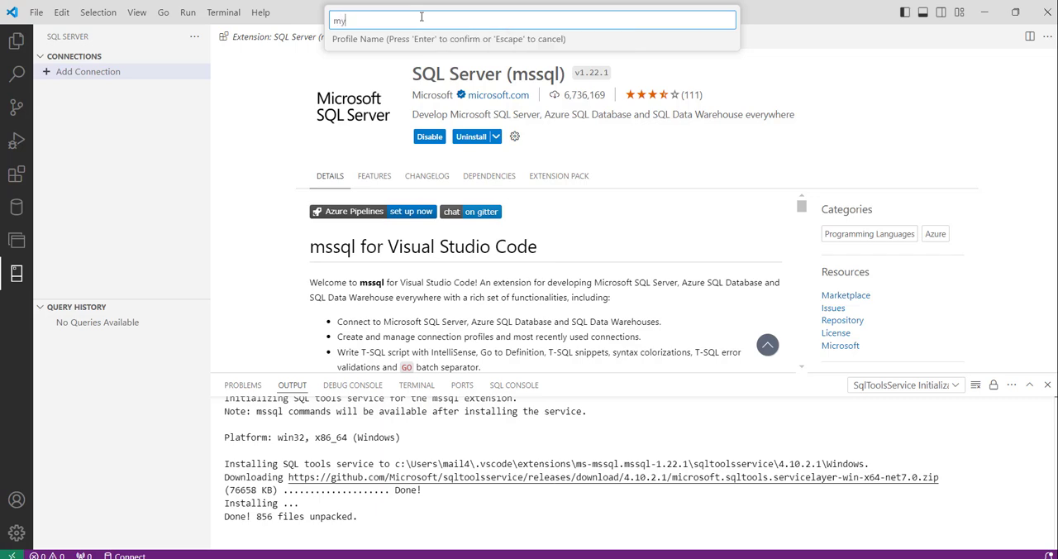
text(azuresql)
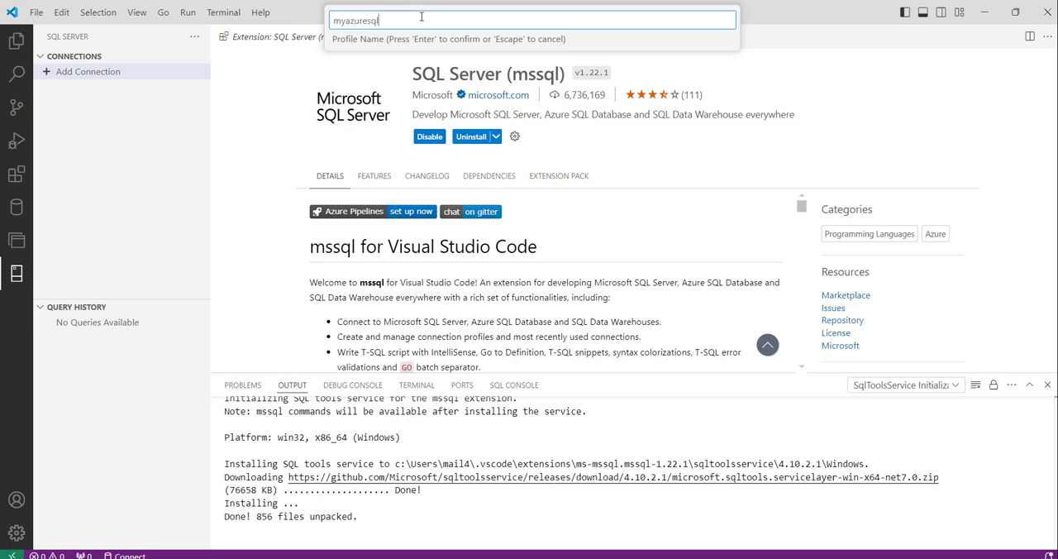
text(co)
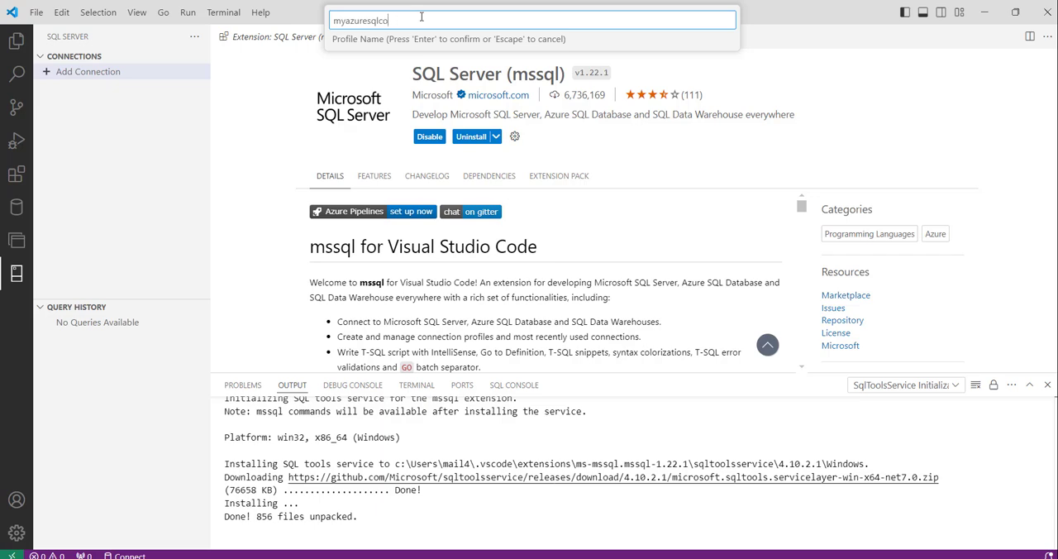
text(n)
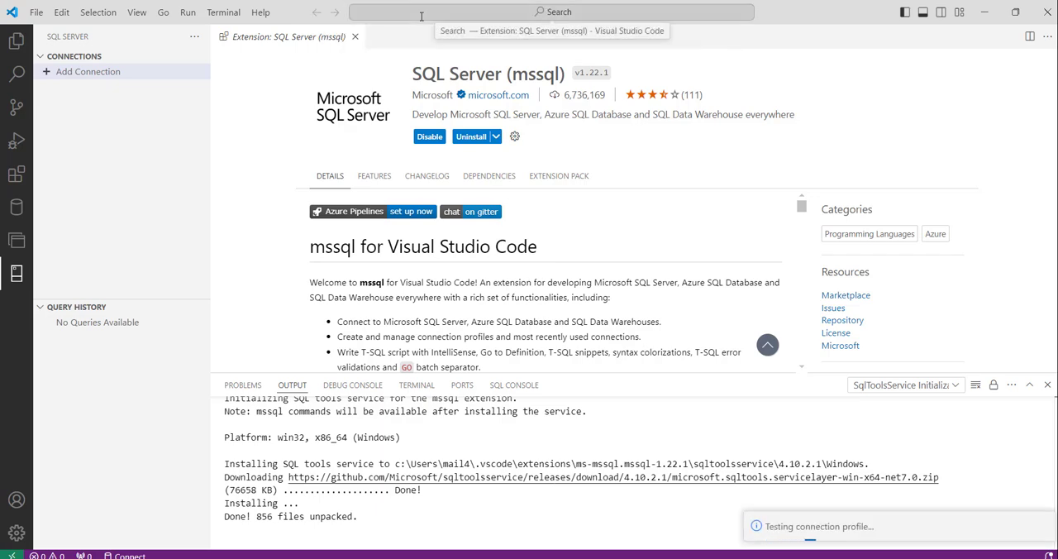
mouse_move(257, 149)
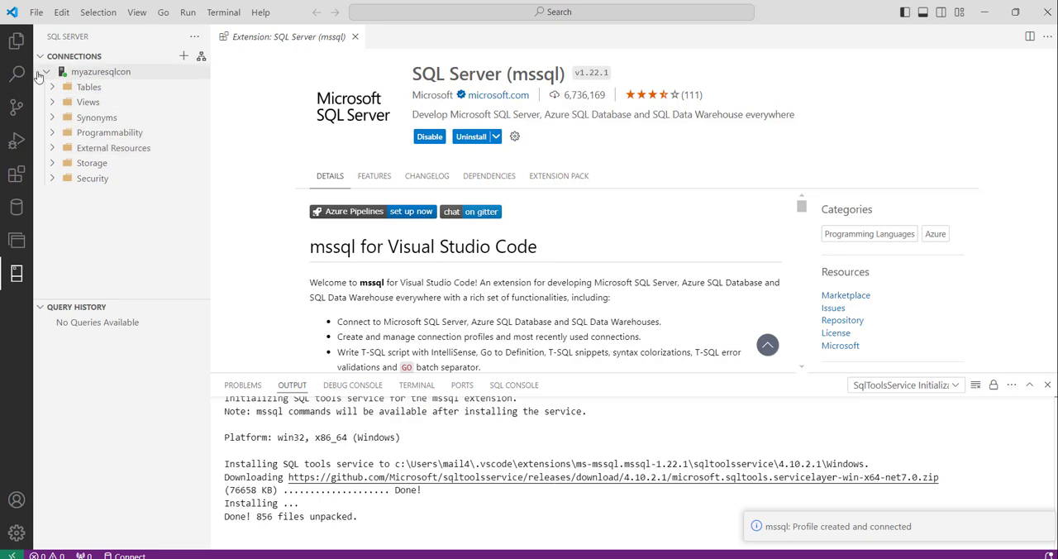
- Collapse and re-expand the myazuresqlcon node to show its Tables, Views and Security folders
click(46, 71)
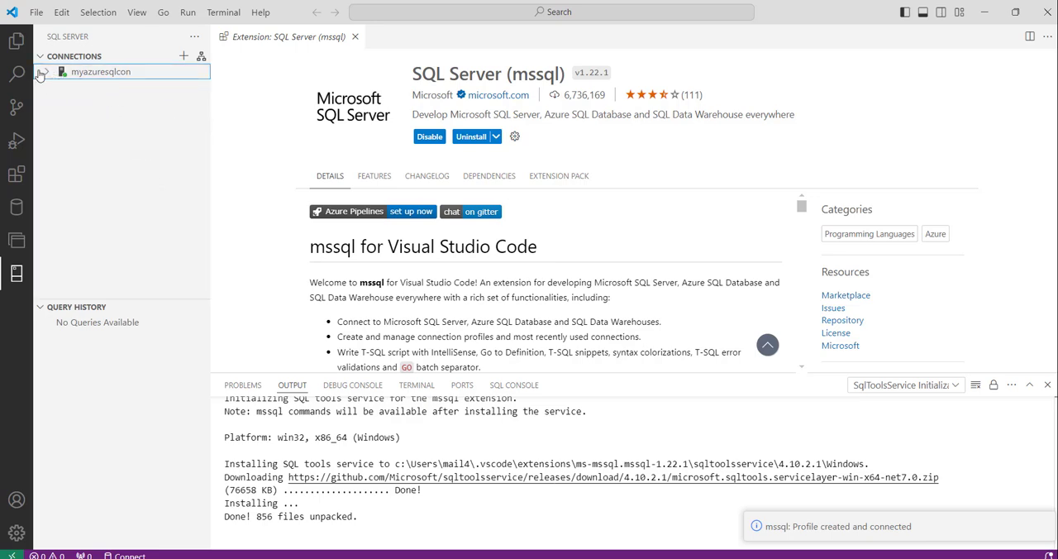
click(43, 71)
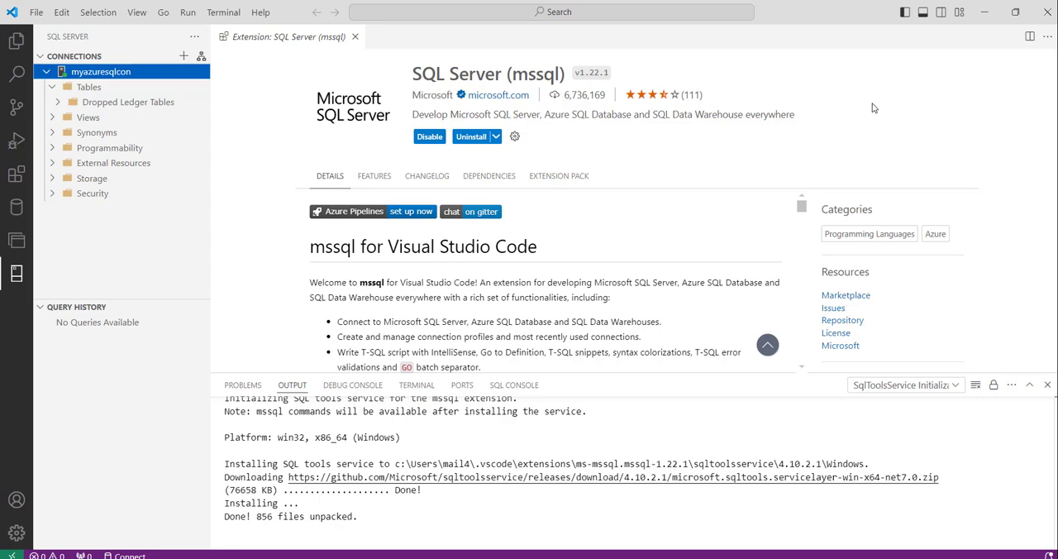
mouse_move(776, 73)
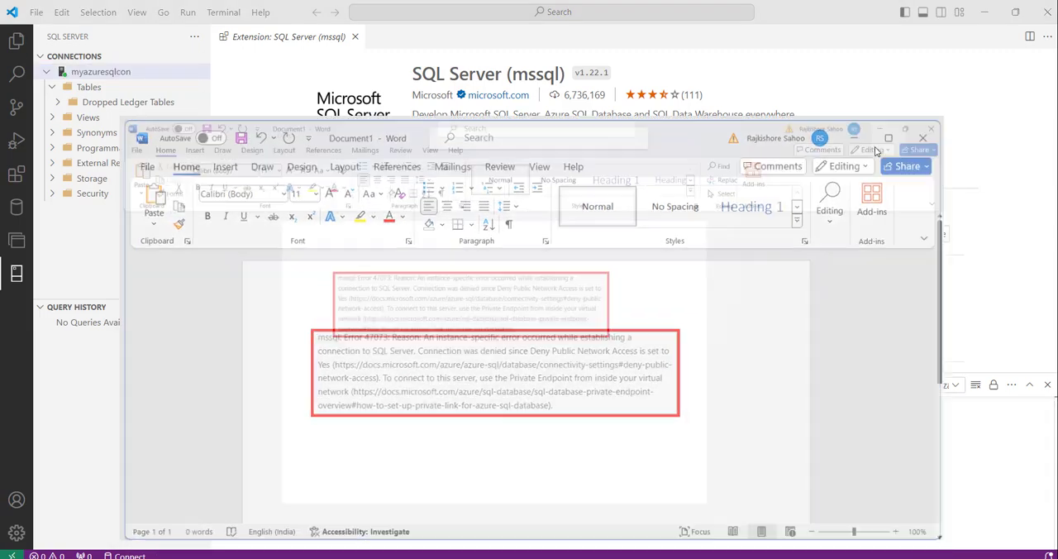
- Switch to the Word document showing the mssql Error 47073 denied public network access message
click(888, 139)
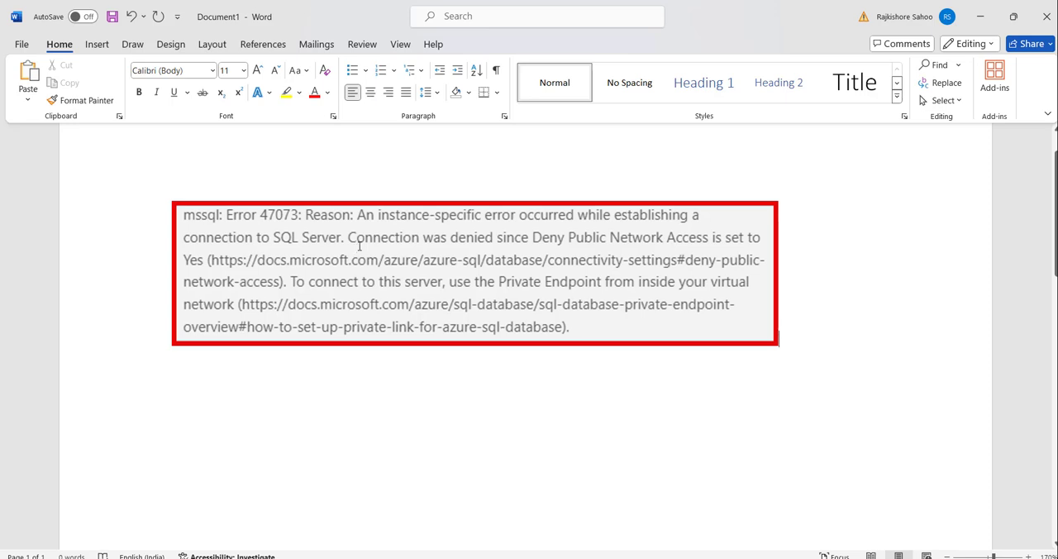
mouse_move(361, 225)
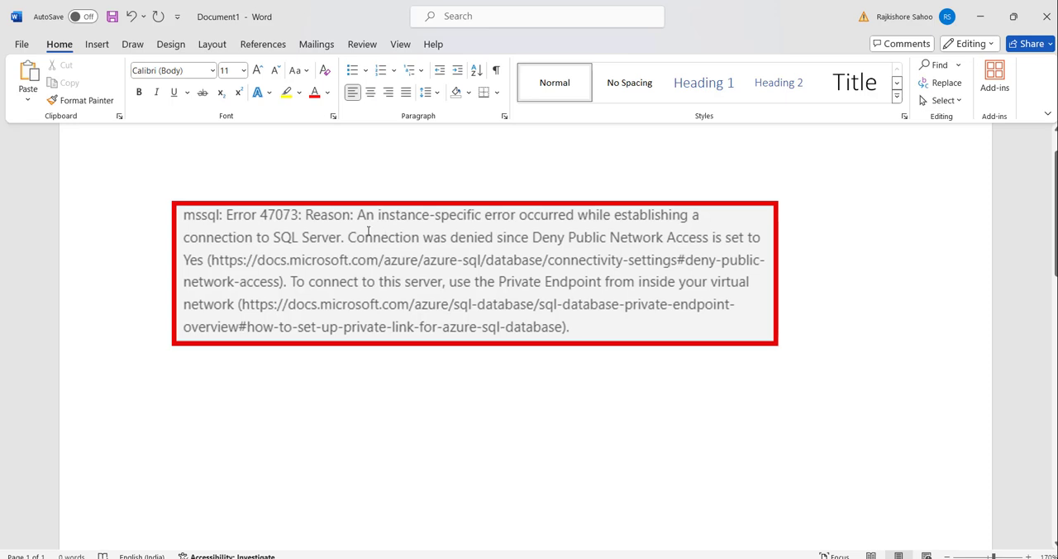
mouse_move(602, 230)
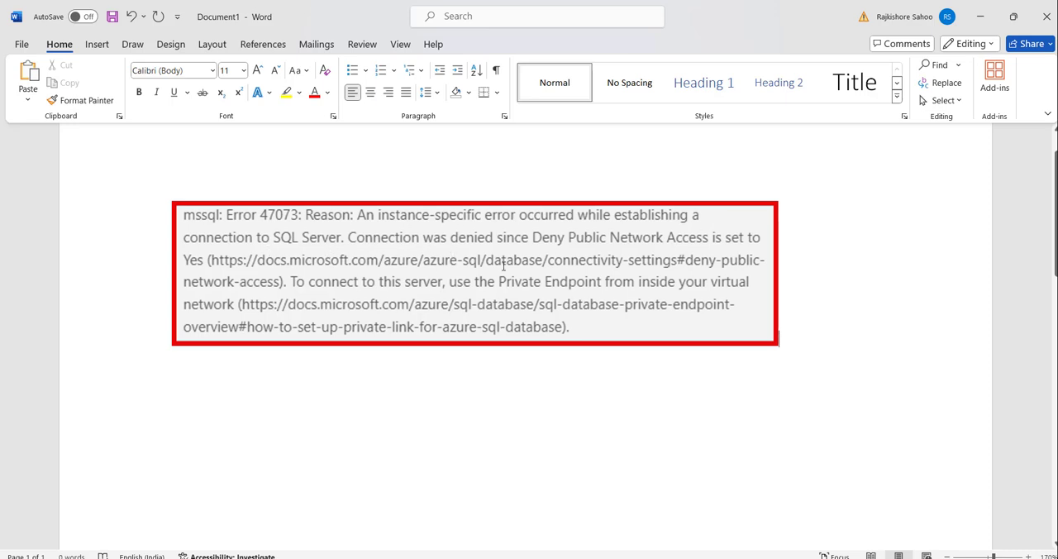
mouse_move(514, 304)
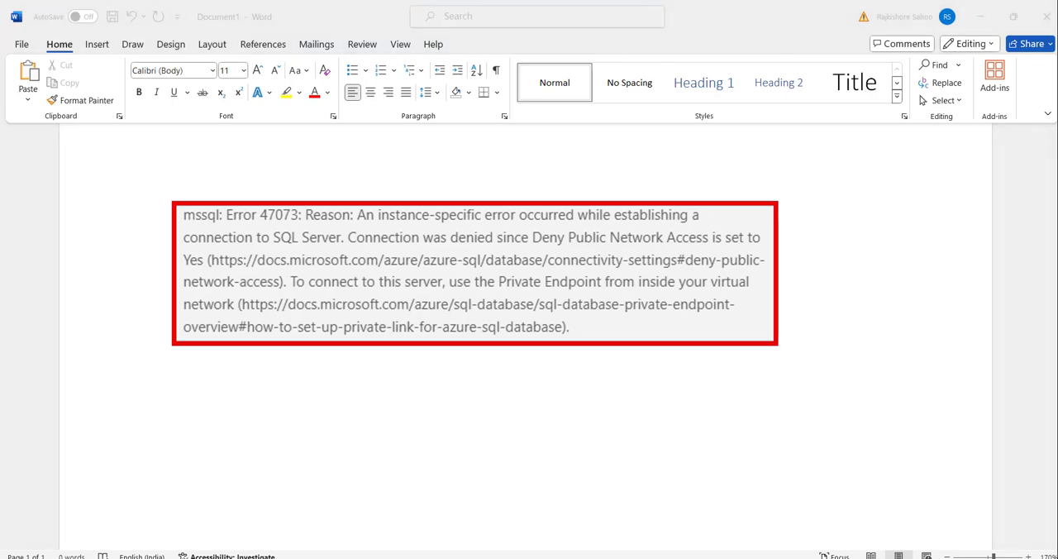
mouse_move(695, 409)
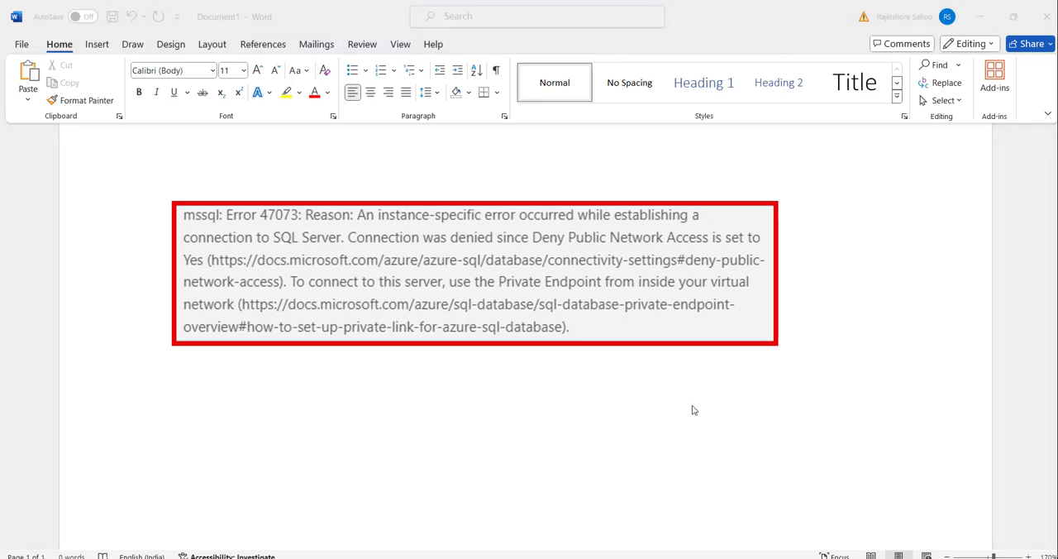